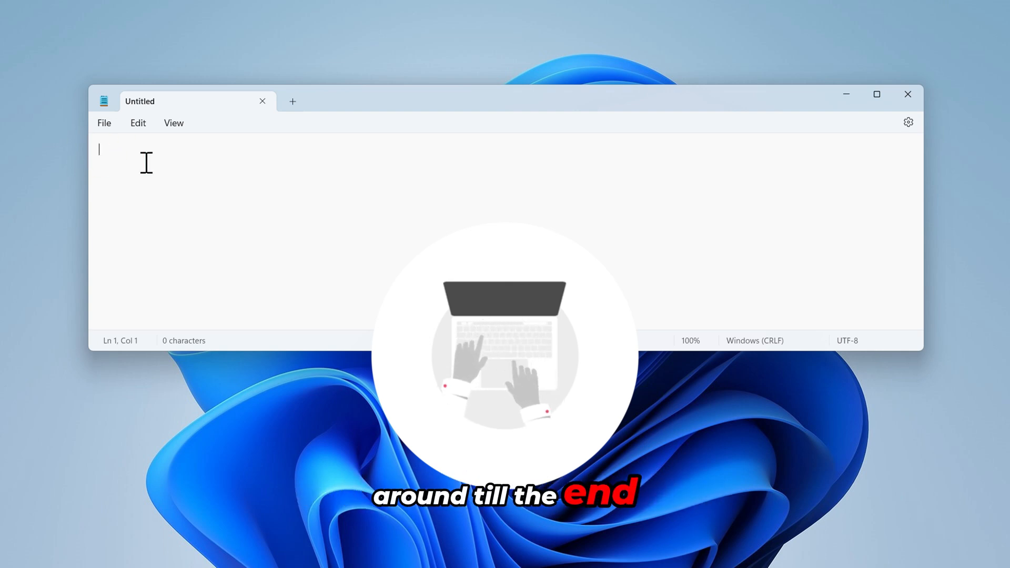
# - Close the empty Untitled Notepad window, leaving the desktop
pyautogui.click(908, 93)
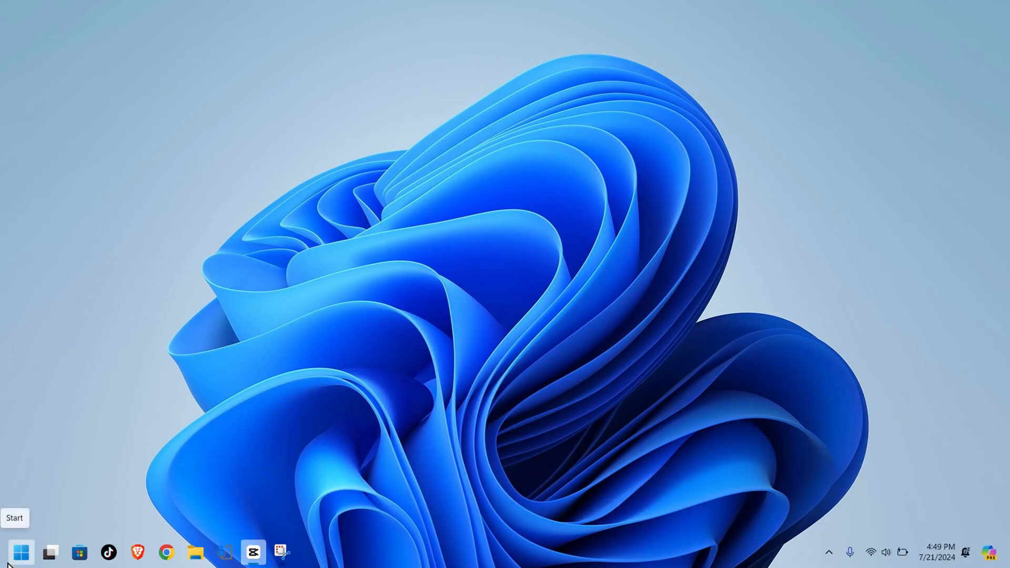
# - Launch Device Manager from the Start menu and expand the Keyboards category
pyautogui.rightClick(22, 553)
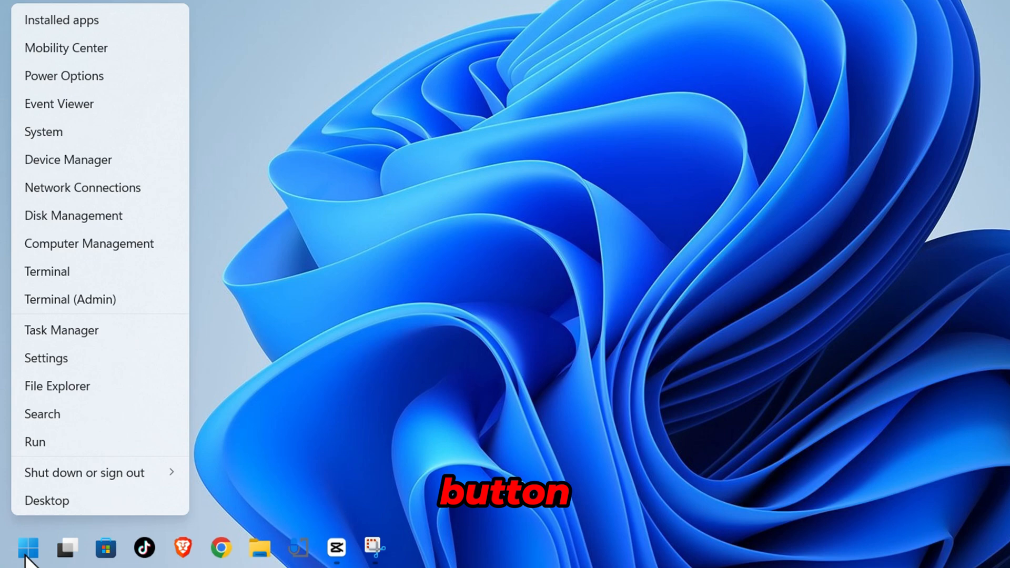
pyautogui.moveTo(64, 180)
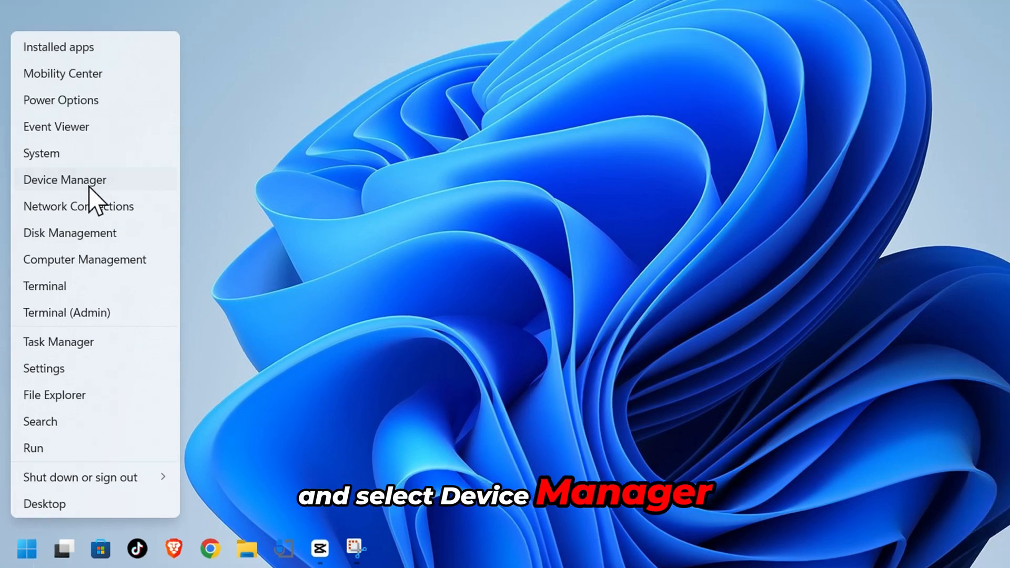
pyautogui.click(64, 180)
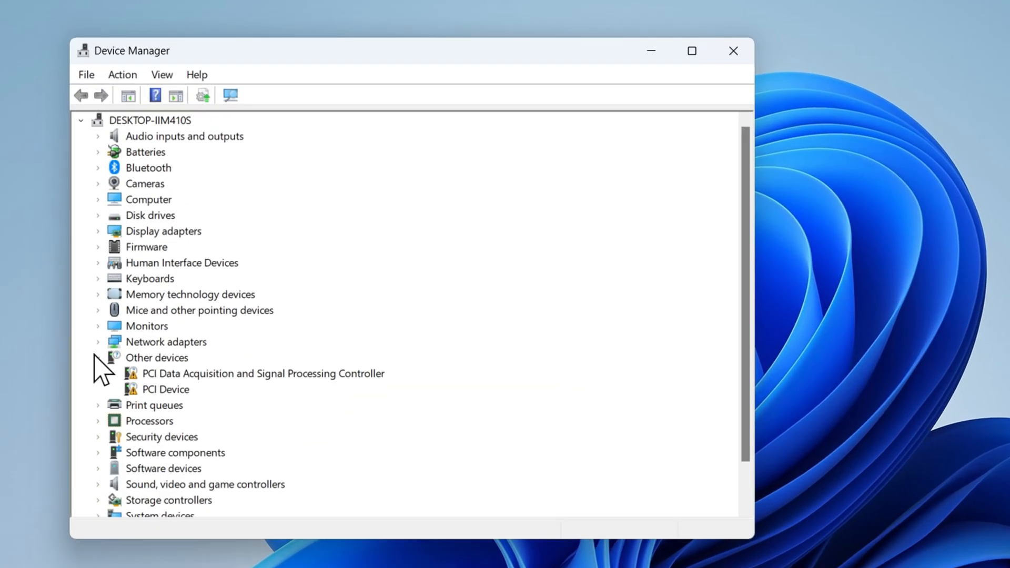
pyautogui.click(97, 278)
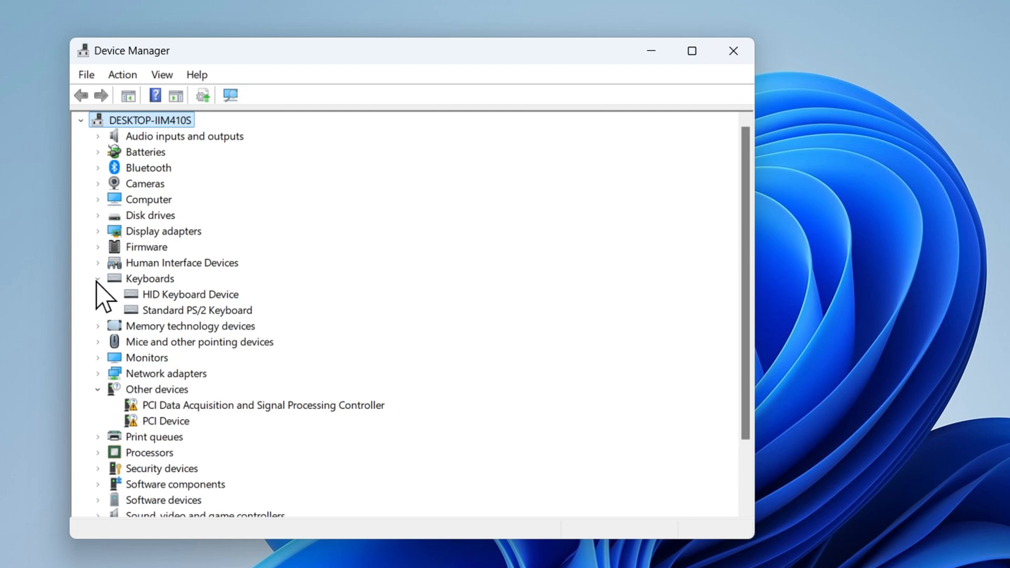
pyautogui.moveTo(200, 319)
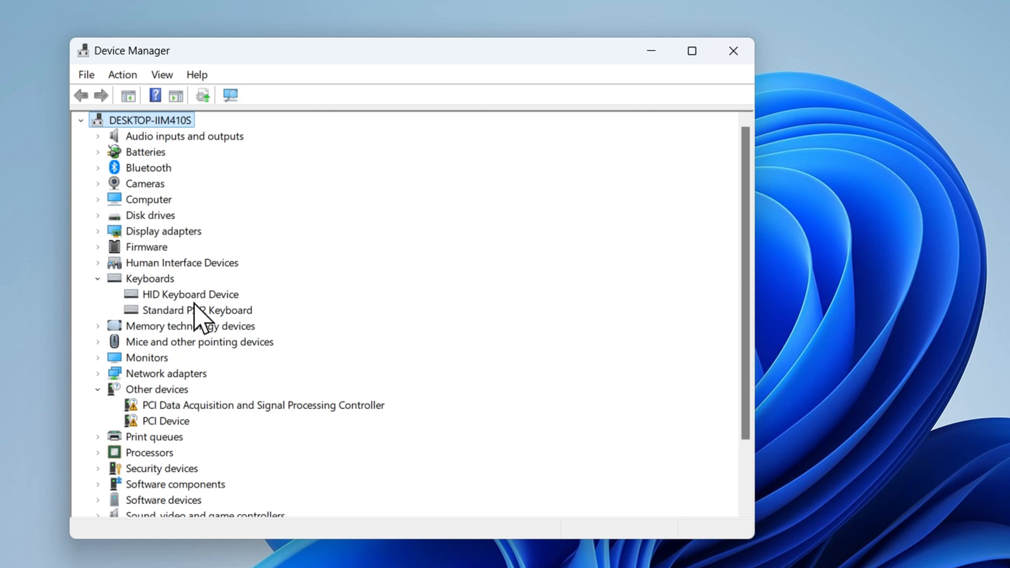
pyautogui.moveTo(228, 320)
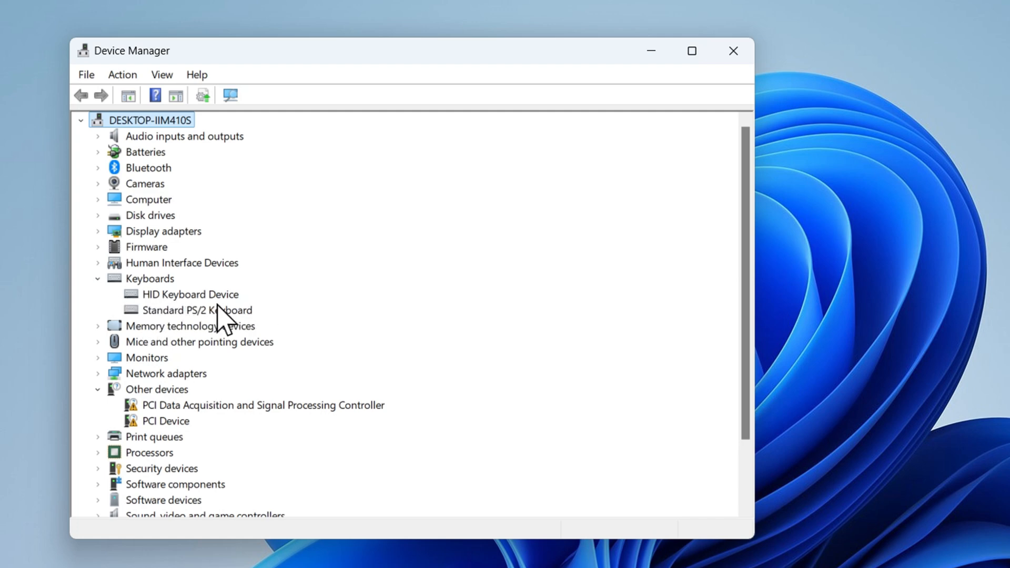
pyautogui.moveTo(164, 325)
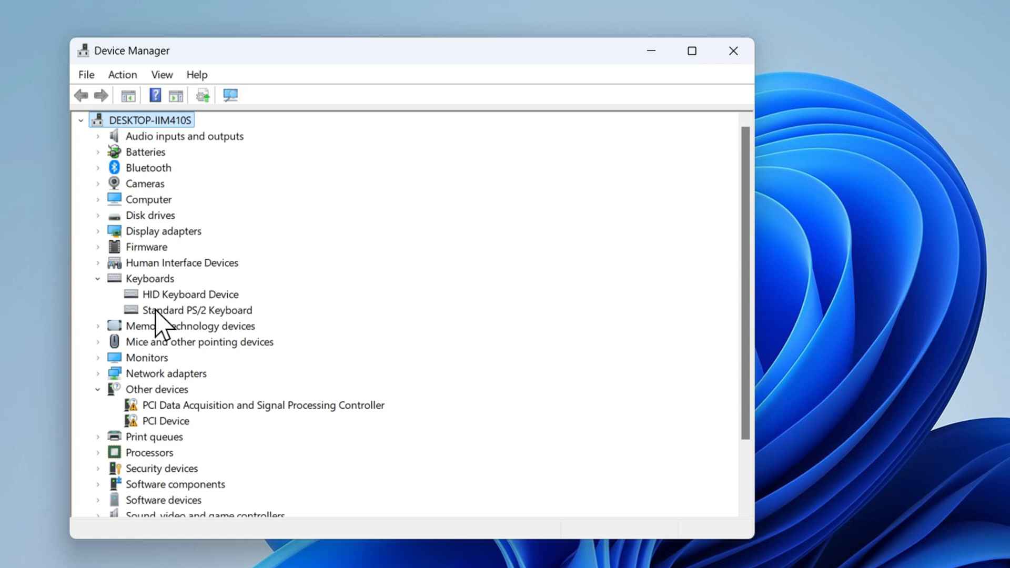
pyautogui.moveTo(194, 303)
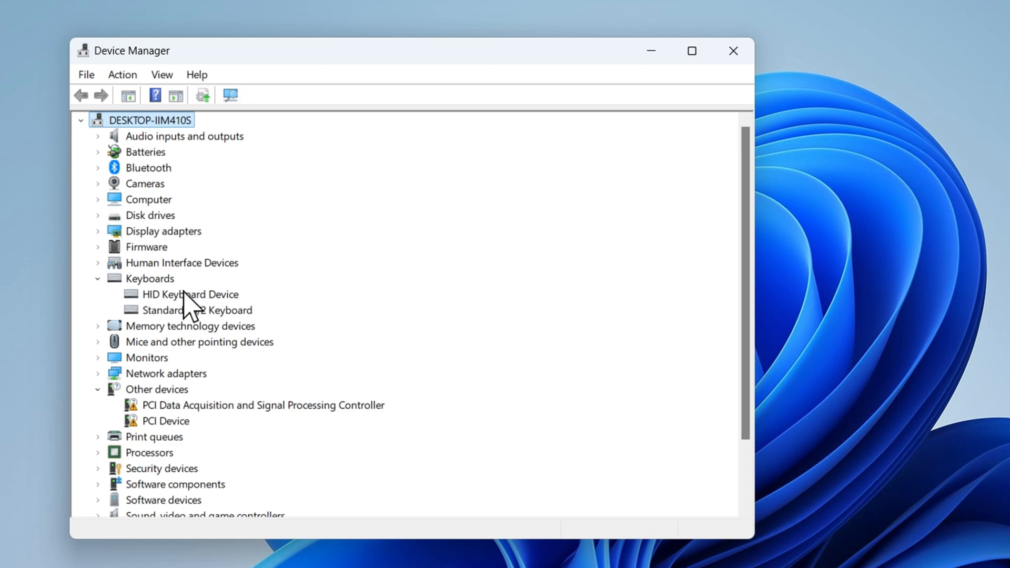
# - Run an automatic driver search for HID Keyboard Device; best driver already installed
pyautogui.rightClick(188, 295)
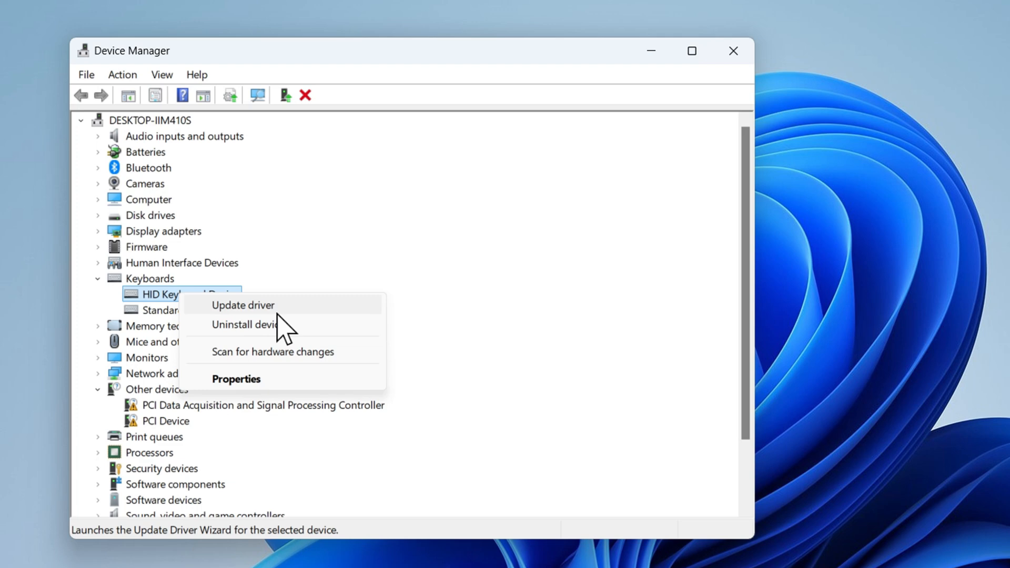
pyautogui.click(242, 305)
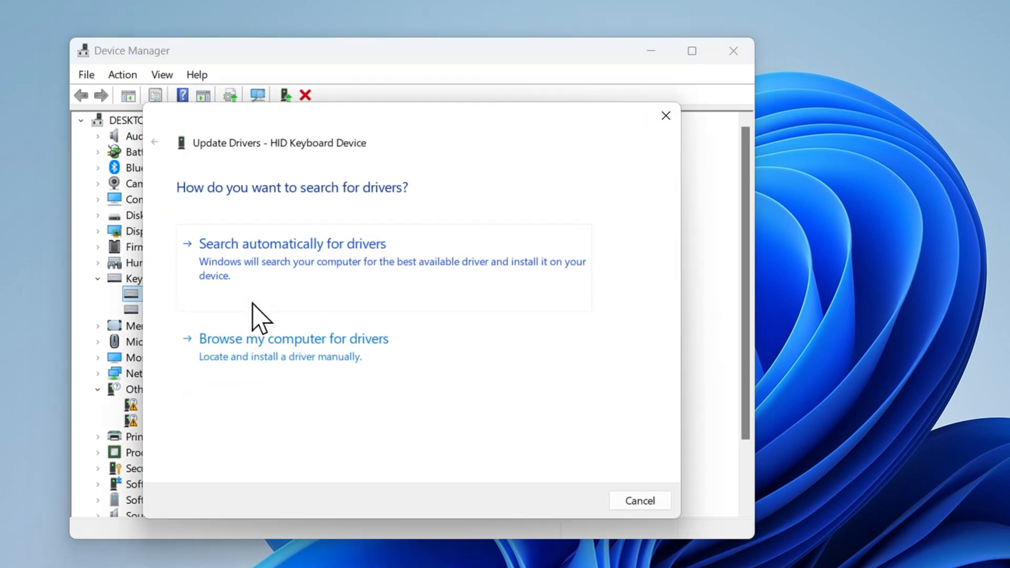
pyautogui.moveTo(390, 283)
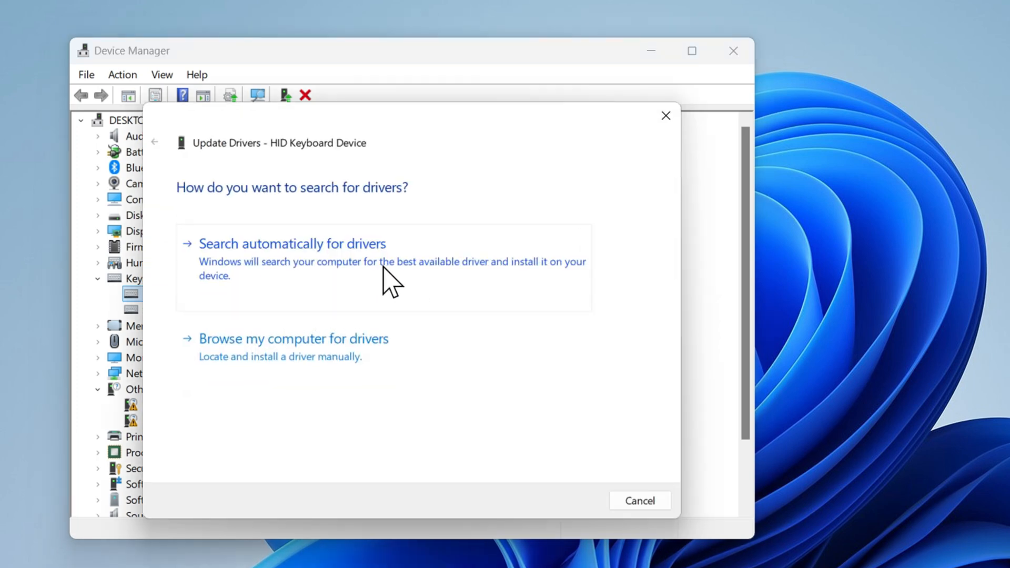
pyautogui.click(291, 243)
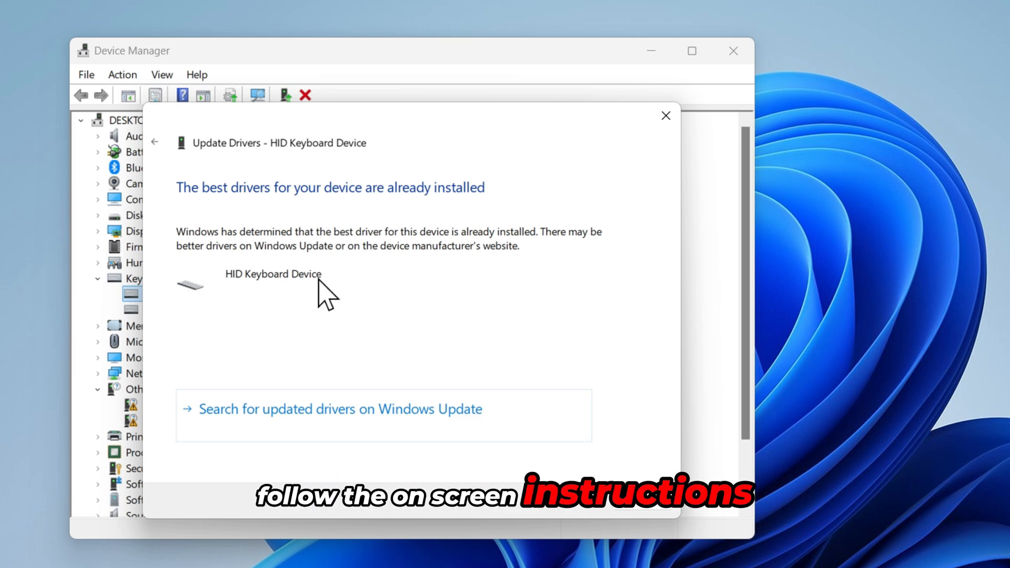
pyautogui.moveTo(355, 432)
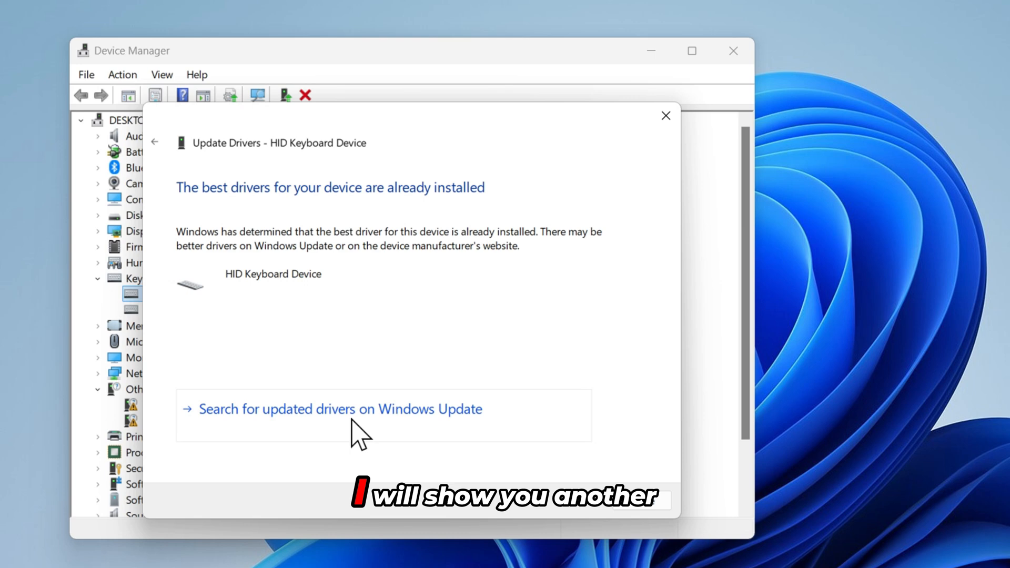
pyautogui.moveTo(699, 157)
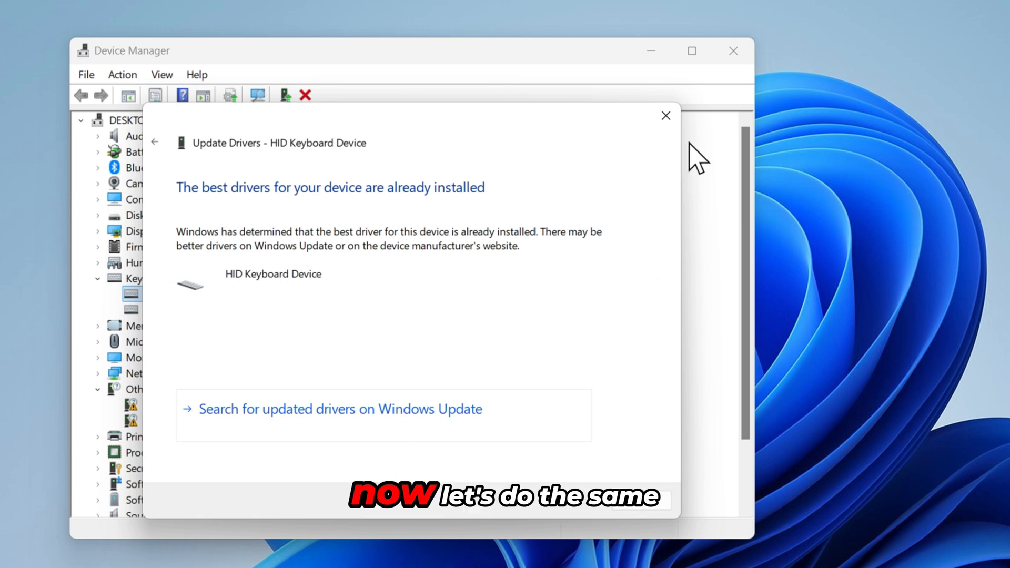
# - Run an automatic driver search for Standard PS/2 Keyboard, then dismiss the results
pyautogui.click(665, 116)
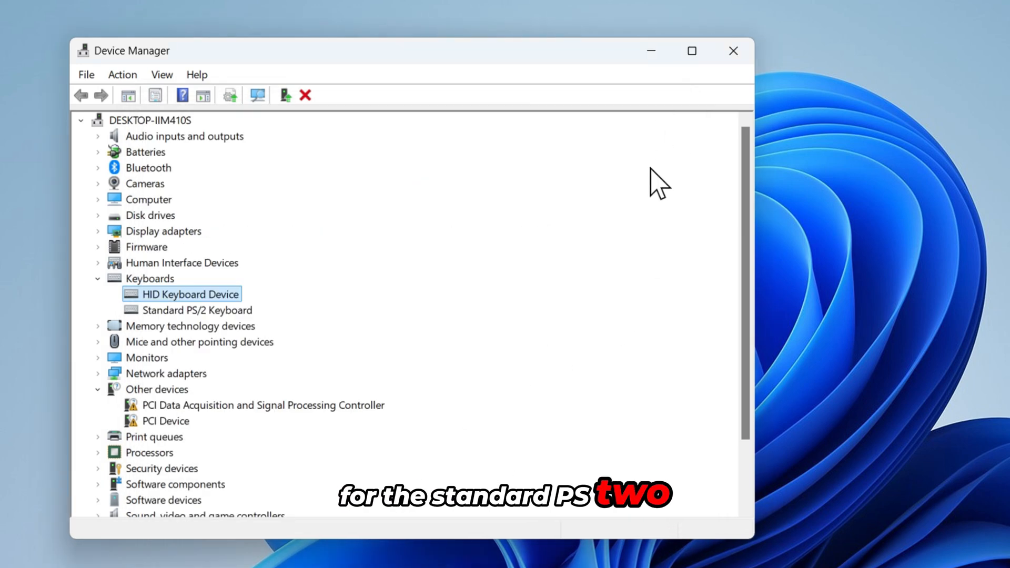
pyautogui.moveTo(161, 325)
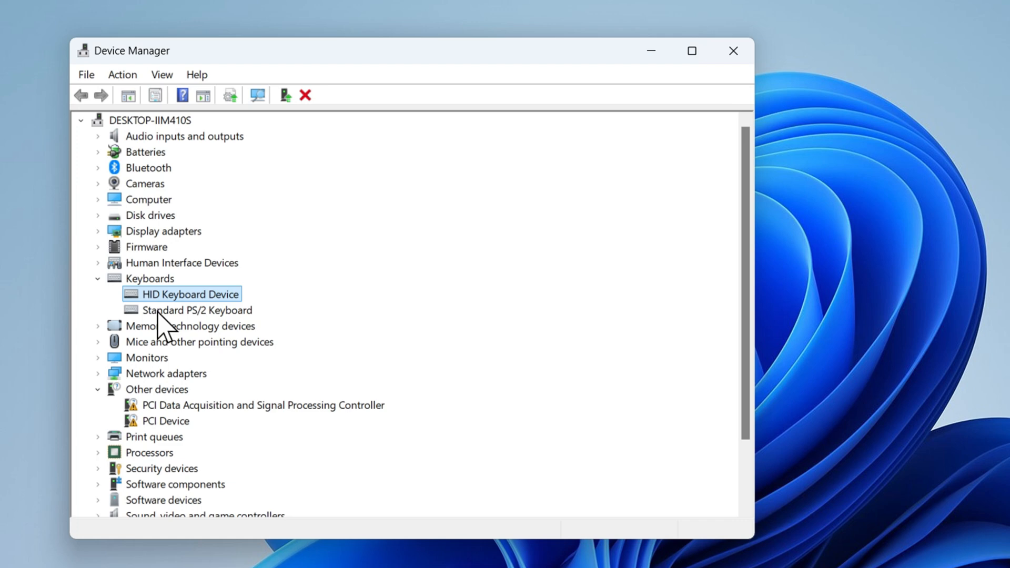
pyautogui.rightClick(197, 309)
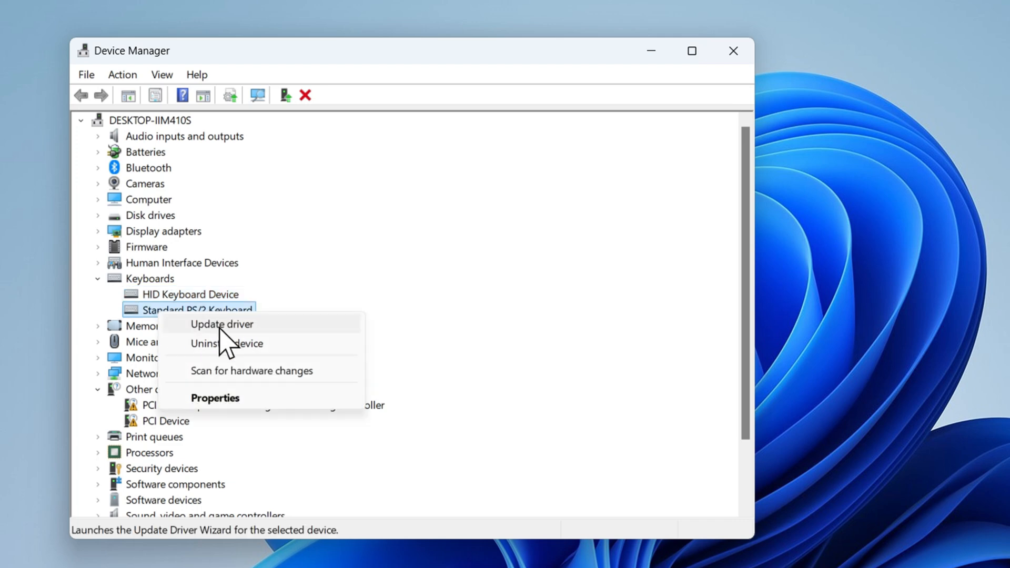
pyautogui.click(221, 323)
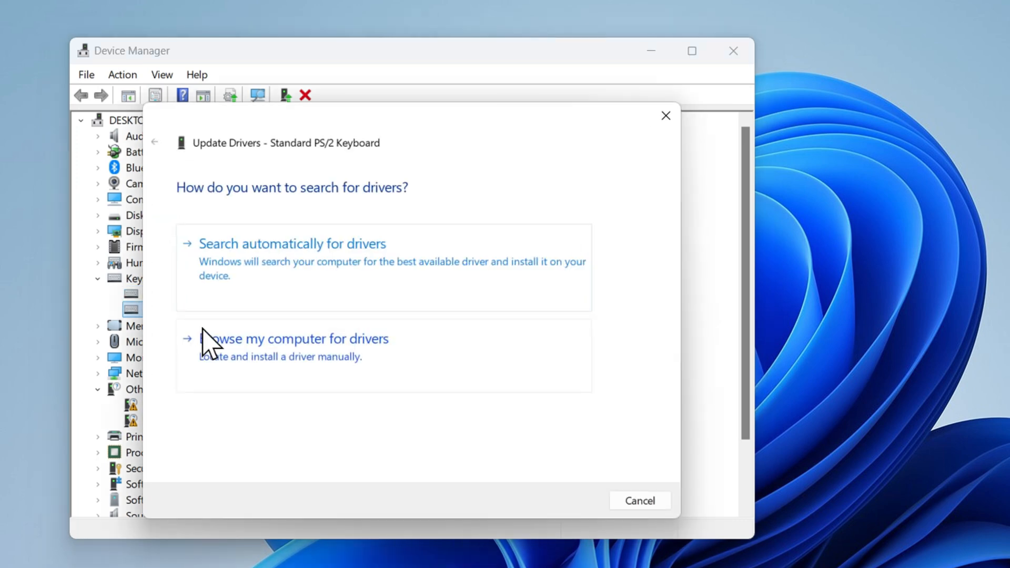
pyautogui.click(291, 243)
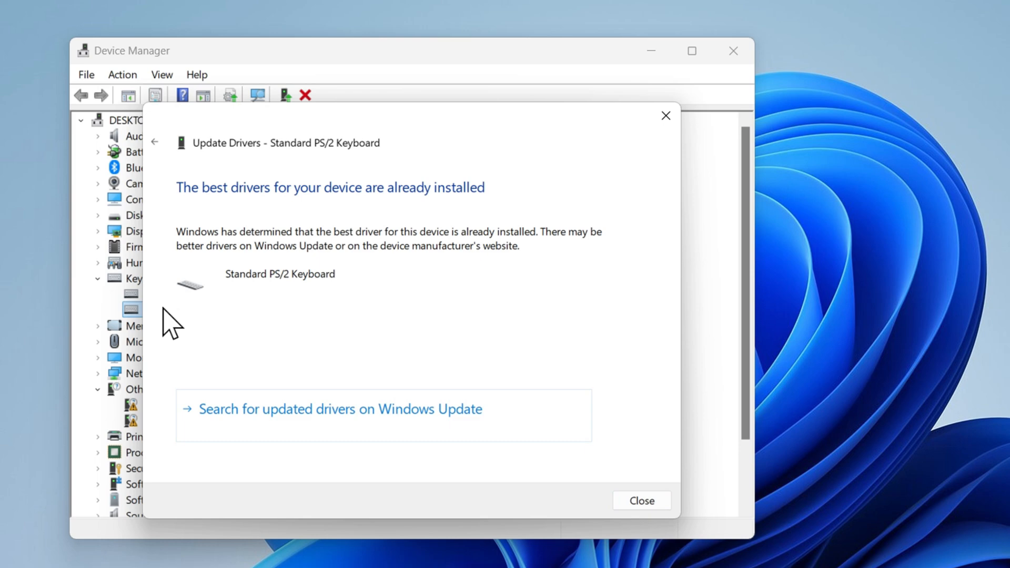
pyautogui.moveTo(514, 261)
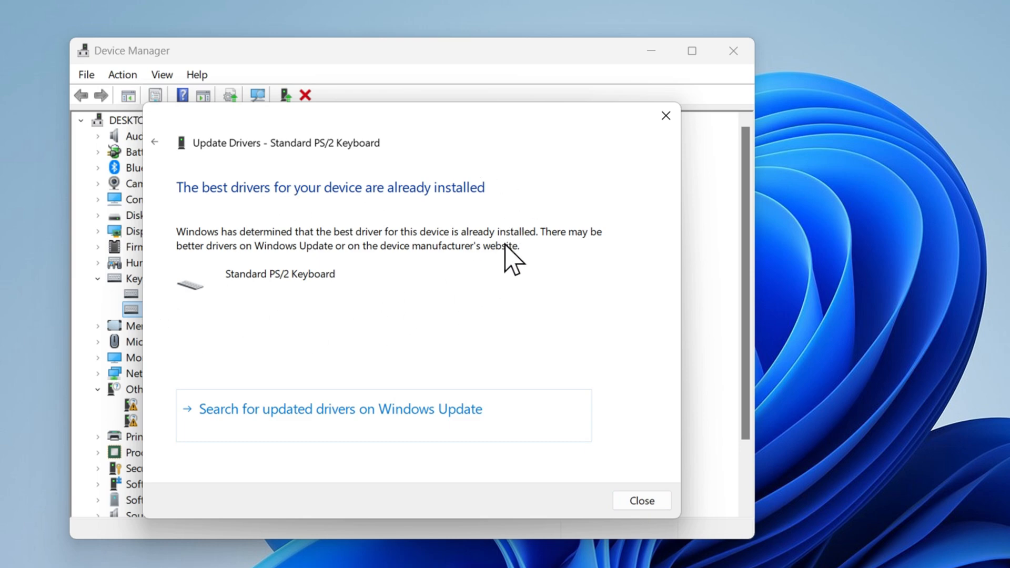
pyautogui.click(641, 501)
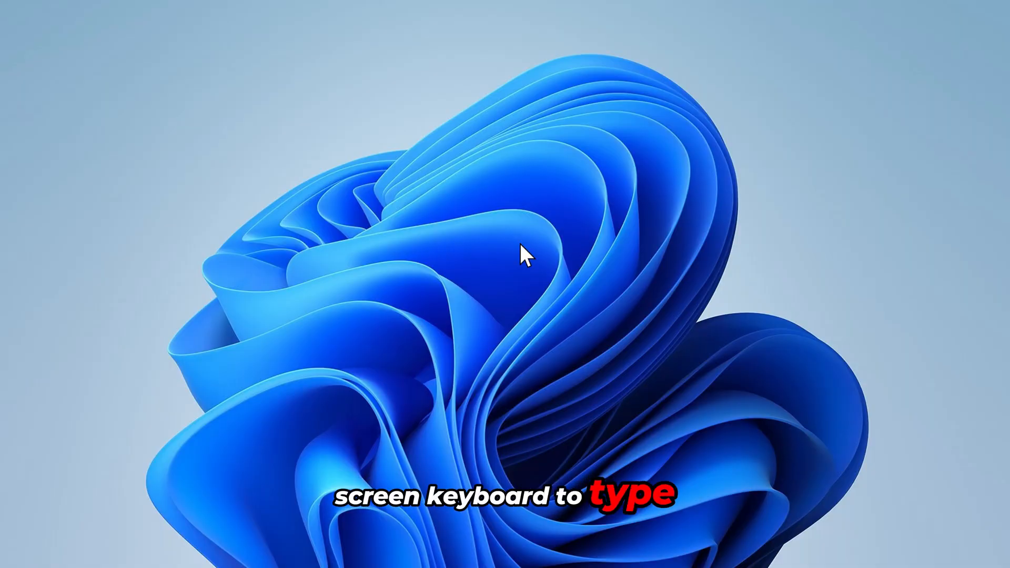
# - In Settings > Accessibility > Keyboard, switch the On-screen keyboard toggle on
pyautogui.rightClick(24, 550)
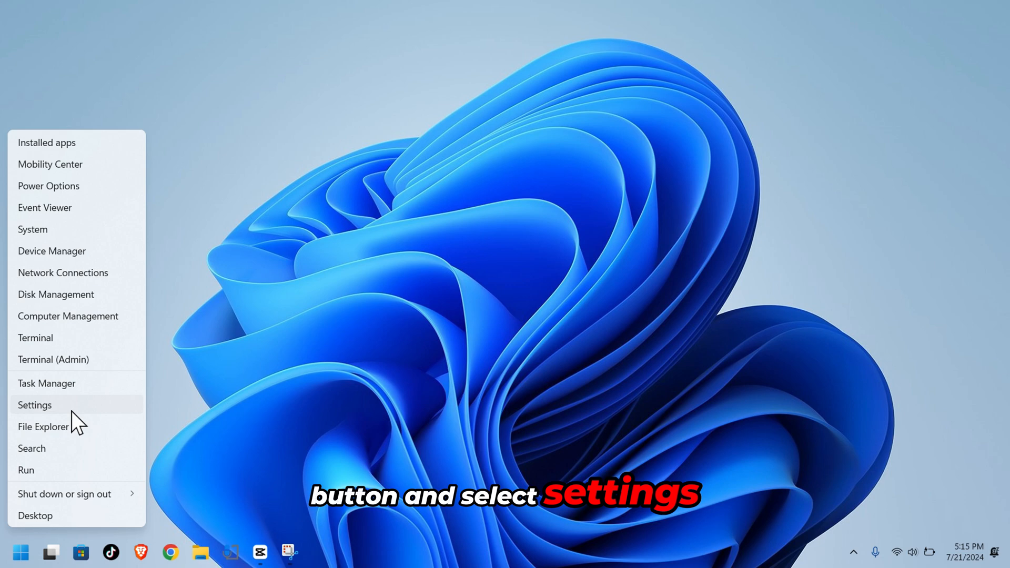
pyautogui.click(34, 404)
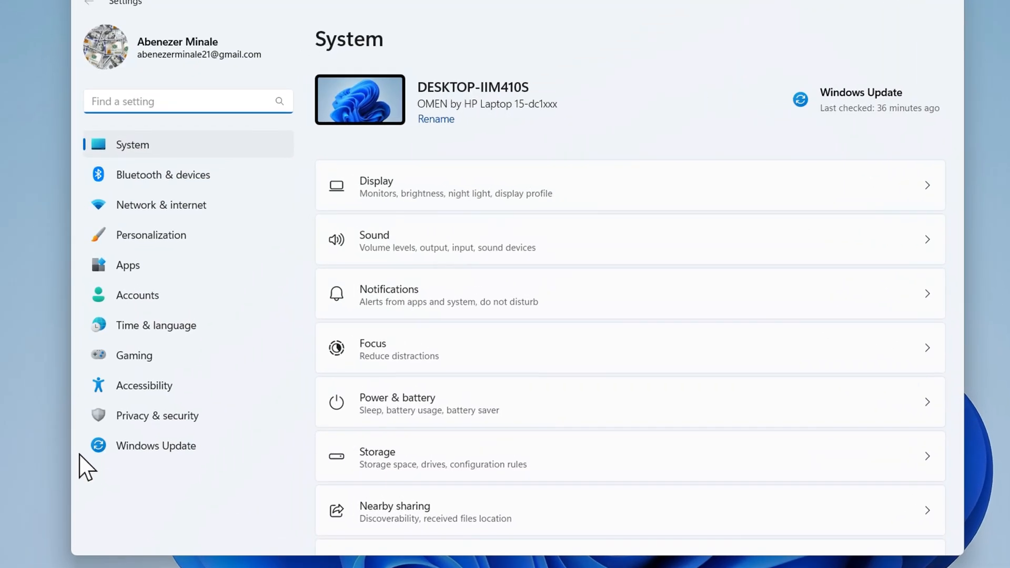
pyautogui.click(144, 385)
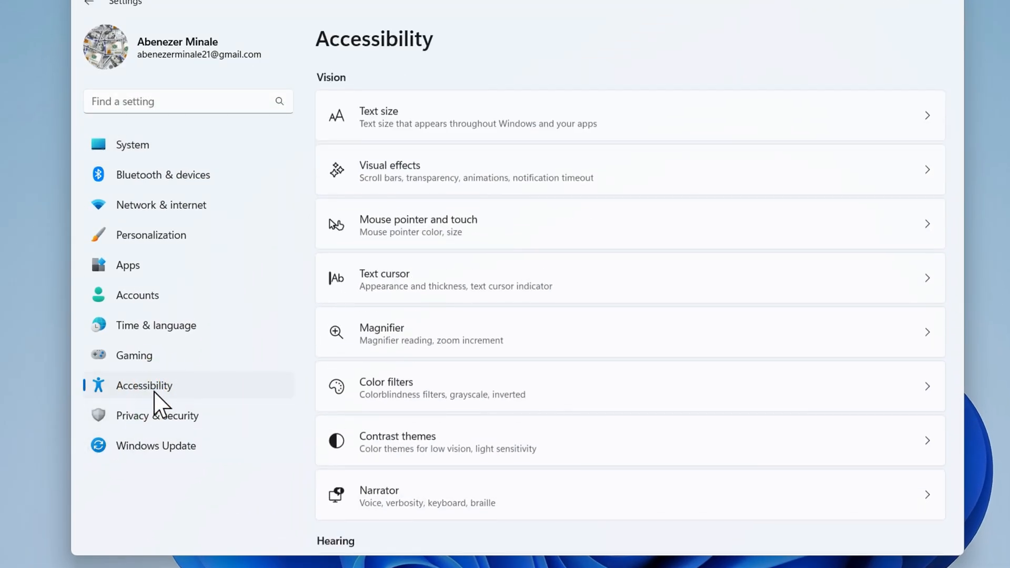
pyautogui.scroll(-3)
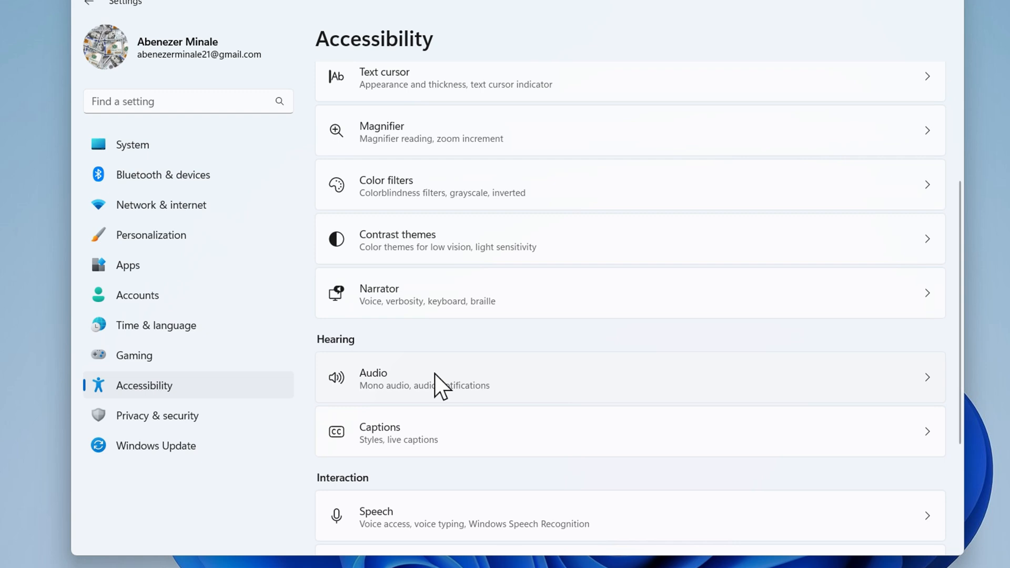
pyautogui.scroll(-3)
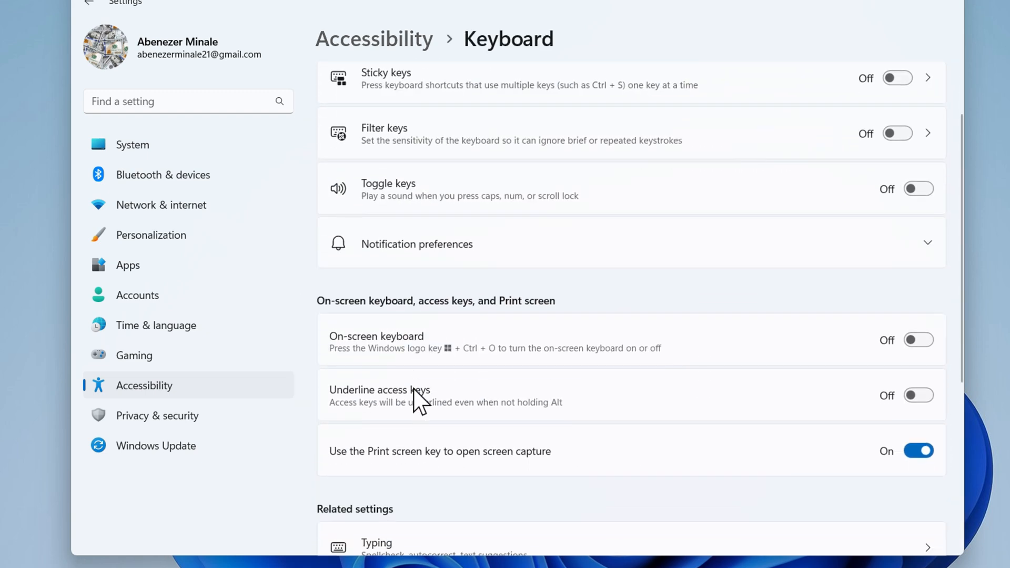
pyautogui.moveTo(917, 340)
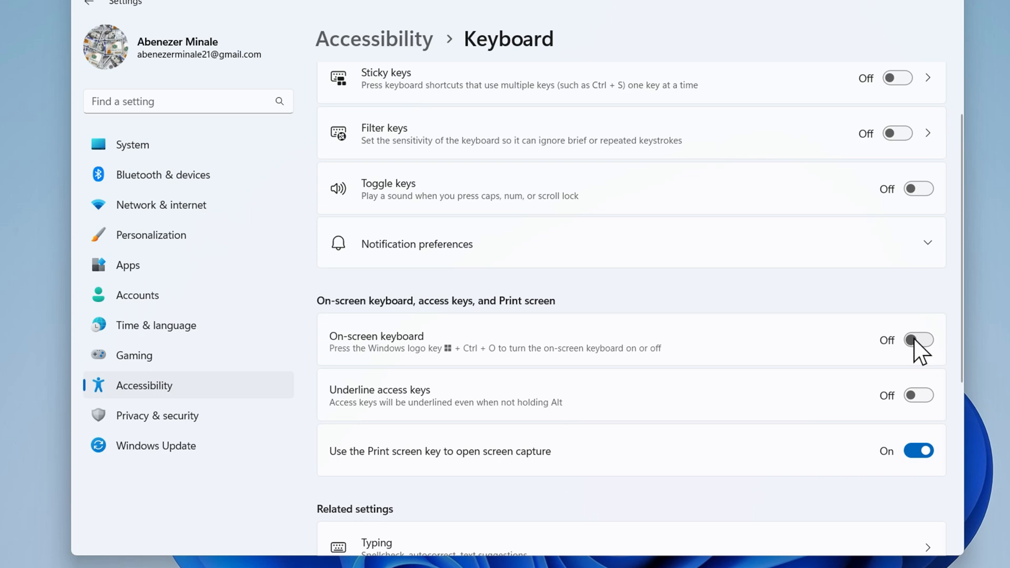
pyautogui.click(919, 340)
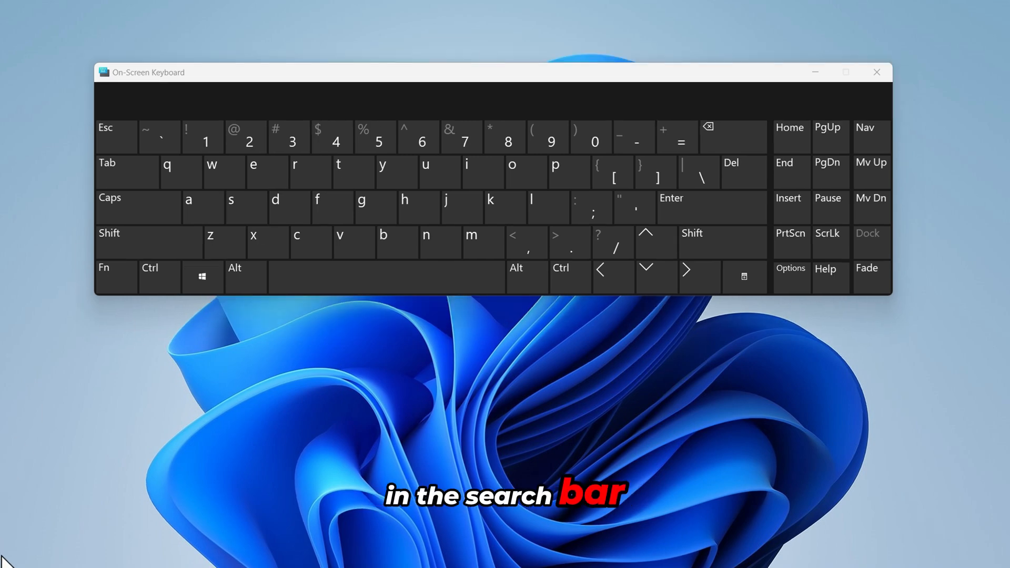
# - Find the Run app via Start search and enter regedit using the on-screen keys
pyautogui.click(20, 552)
pyautogui.write('run')
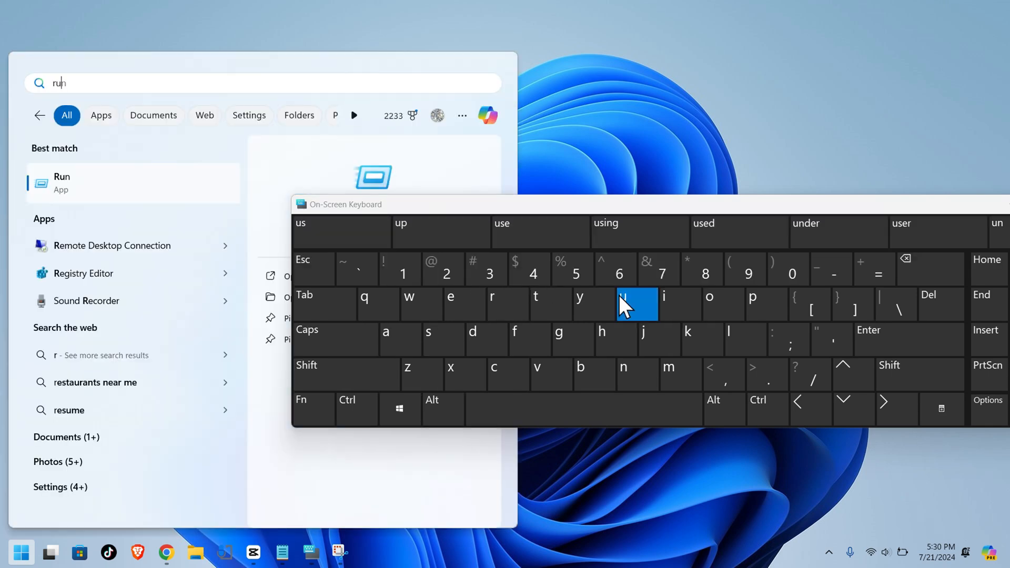
pyautogui.click(621, 305)
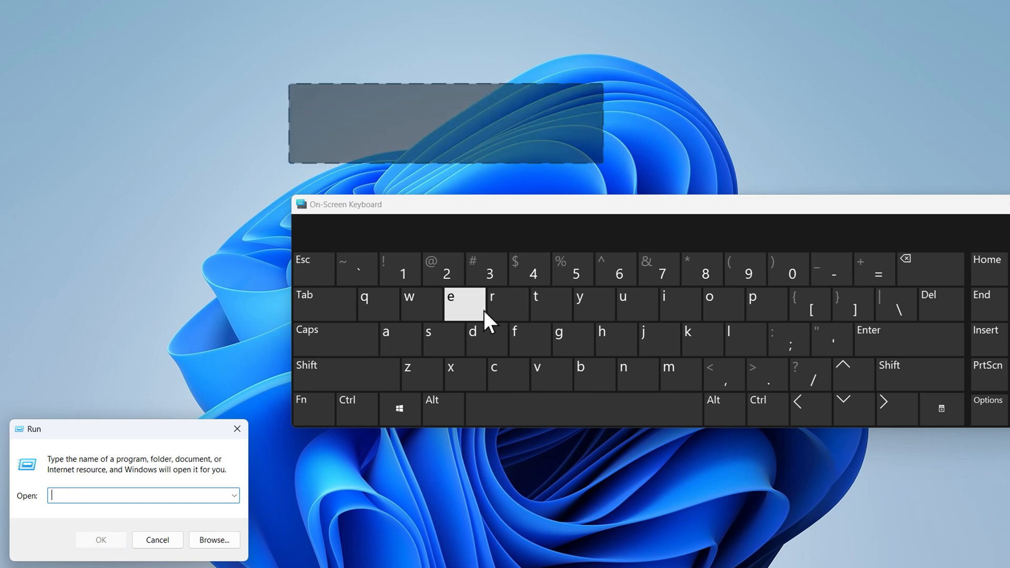
pyautogui.write('reged')
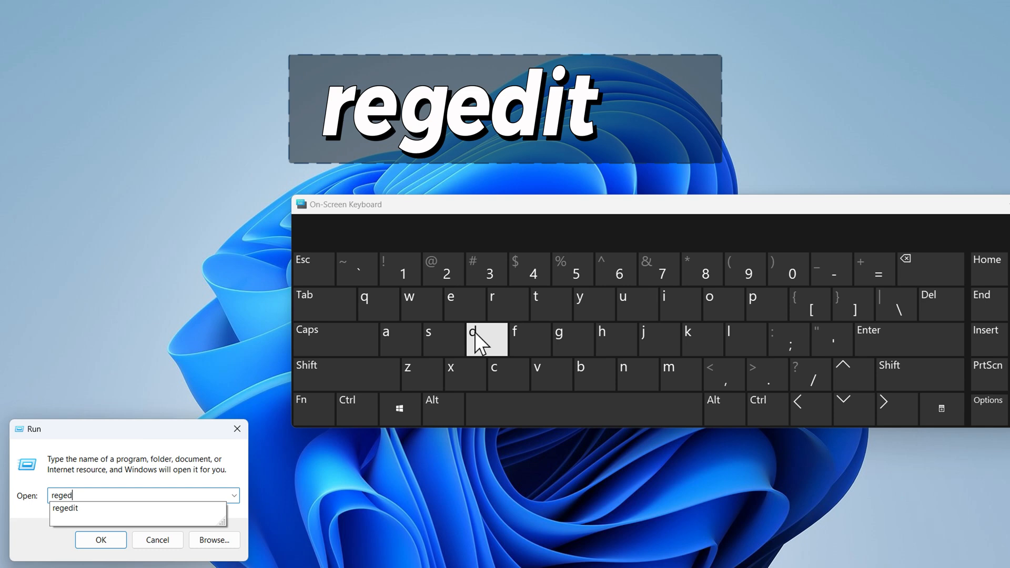
pyautogui.click(552, 303)
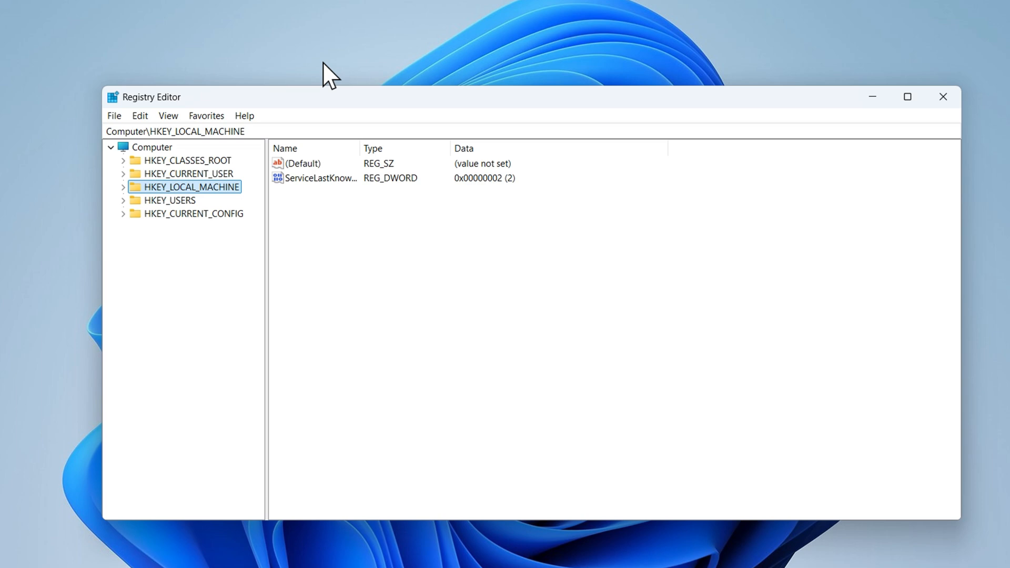
# - Navigate HKEY_LOCAL_MACHINE\SYSTEM\CurrentControlSet\Services and select the i8042prt key
pyautogui.click(123, 187)
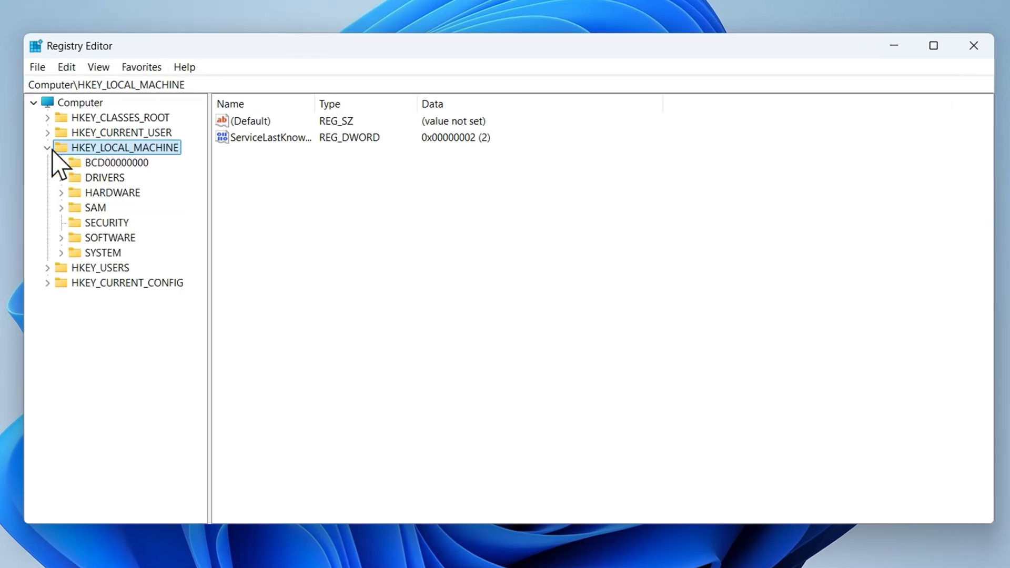
pyautogui.moveTo(67, 267)
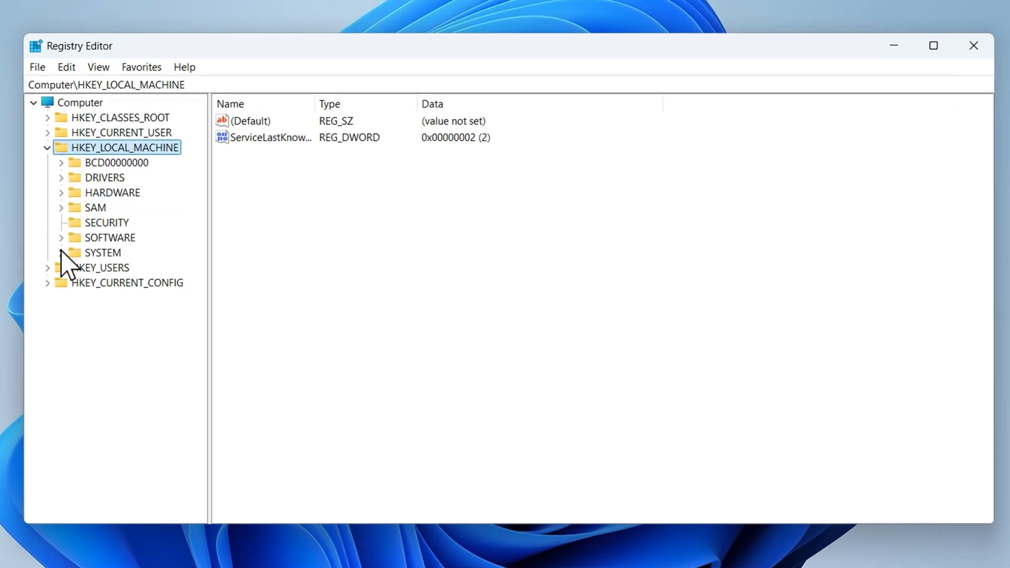
pyautogui.click(60, 253)
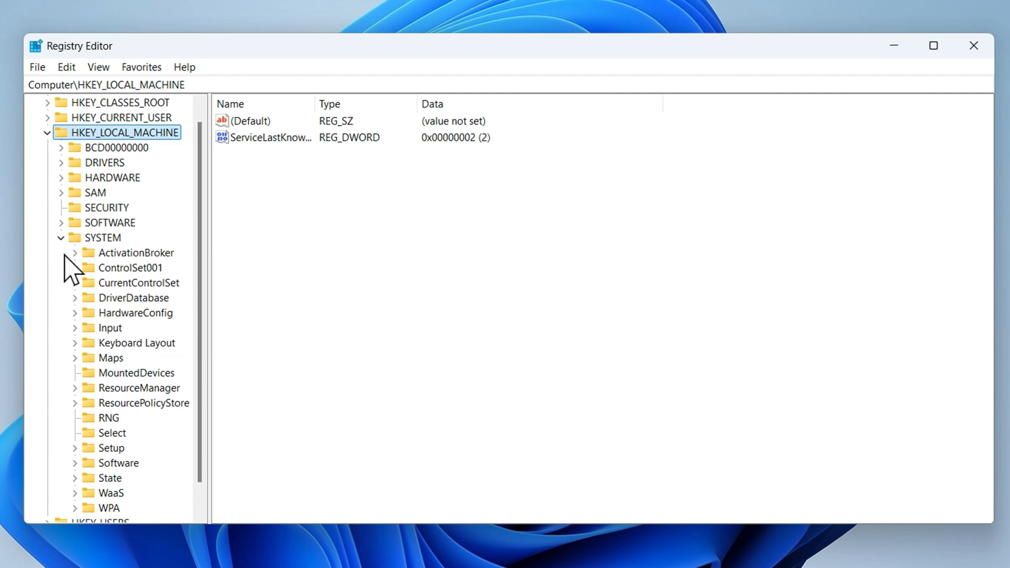
pyautogui.moveTo(84, 303)
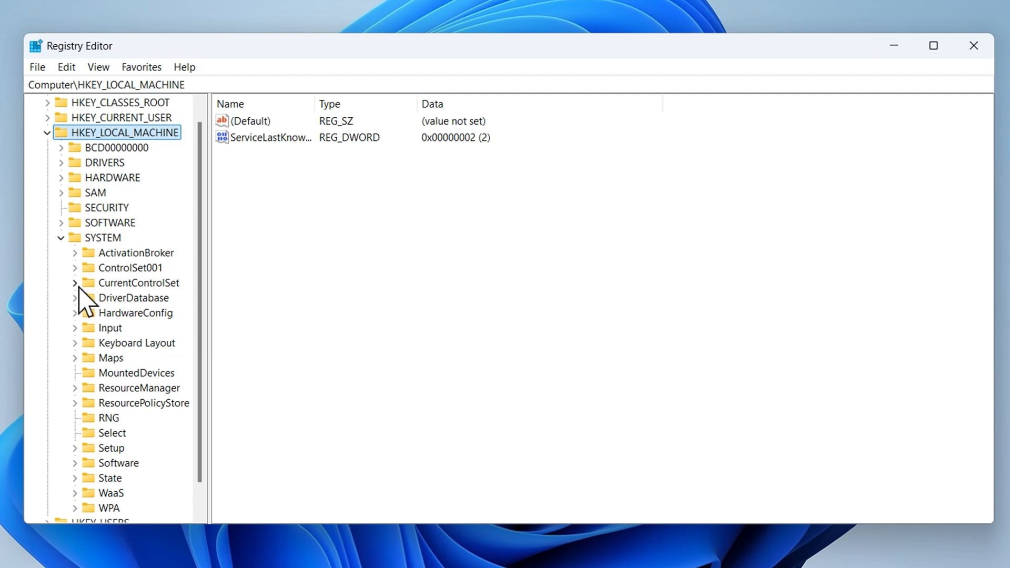
pyautogui.click(75, 282)
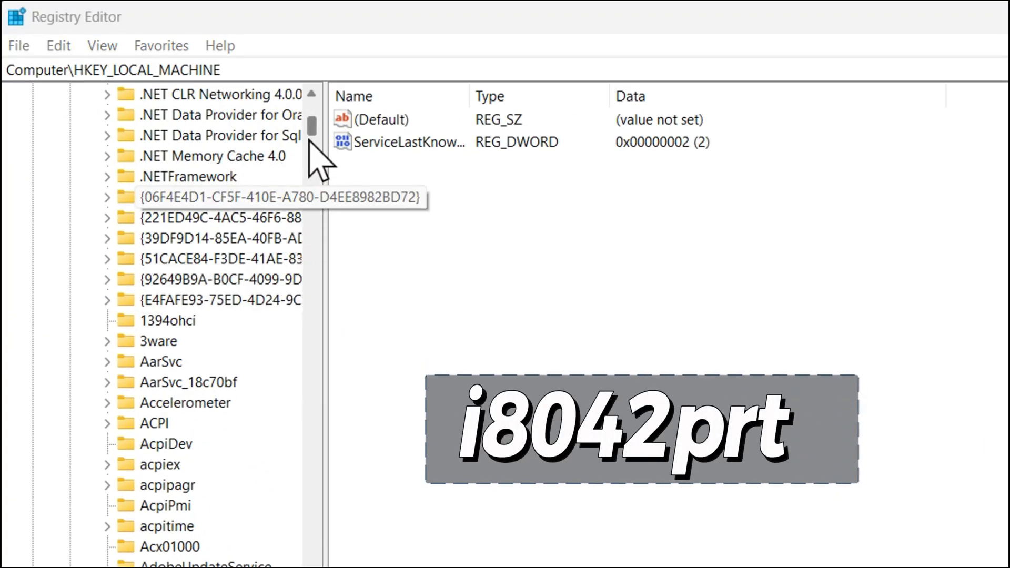
pyautogui.scroll(-3)
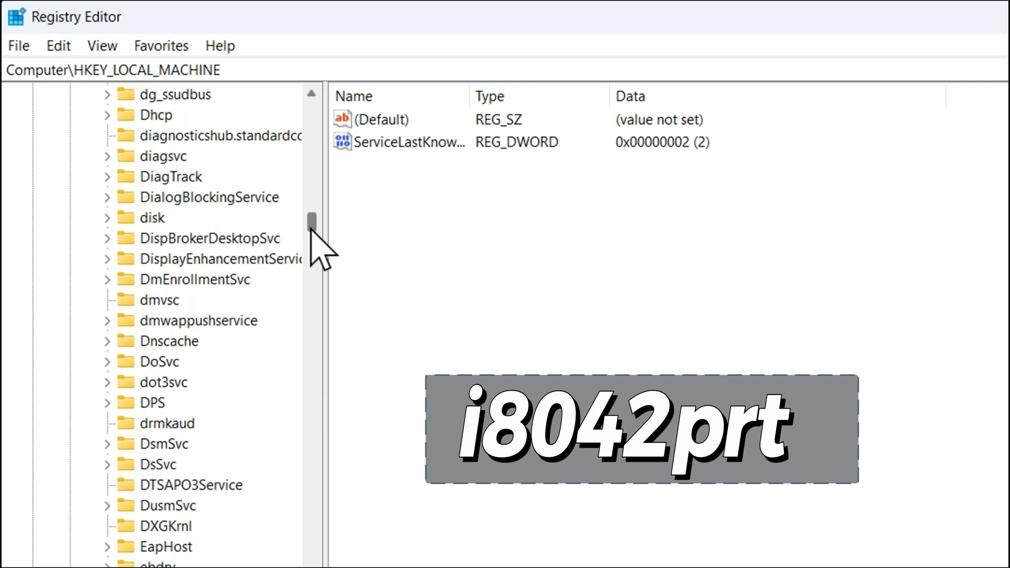
pyautogui.scroll(-3)
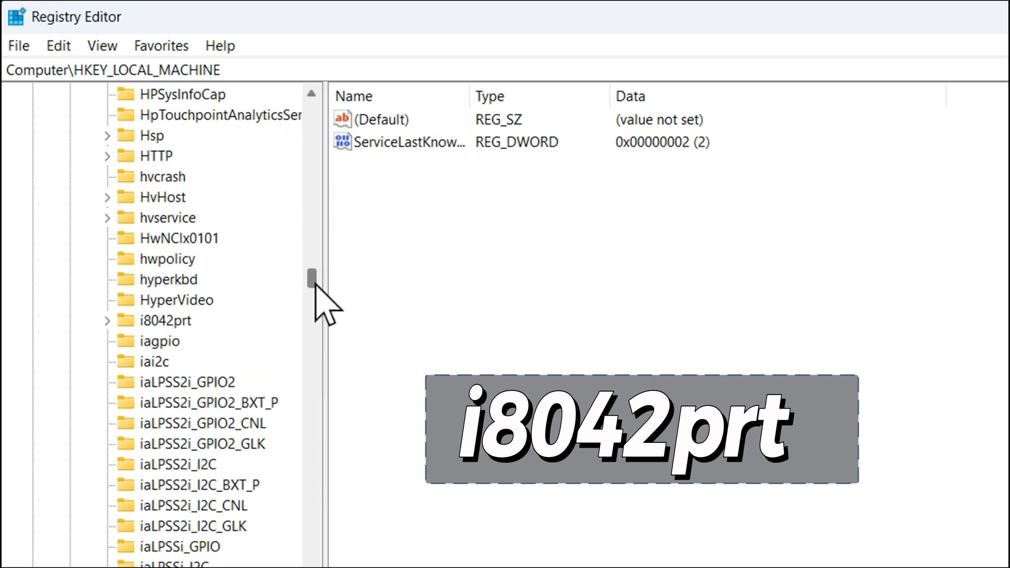
pyautogui.click(164, 320)
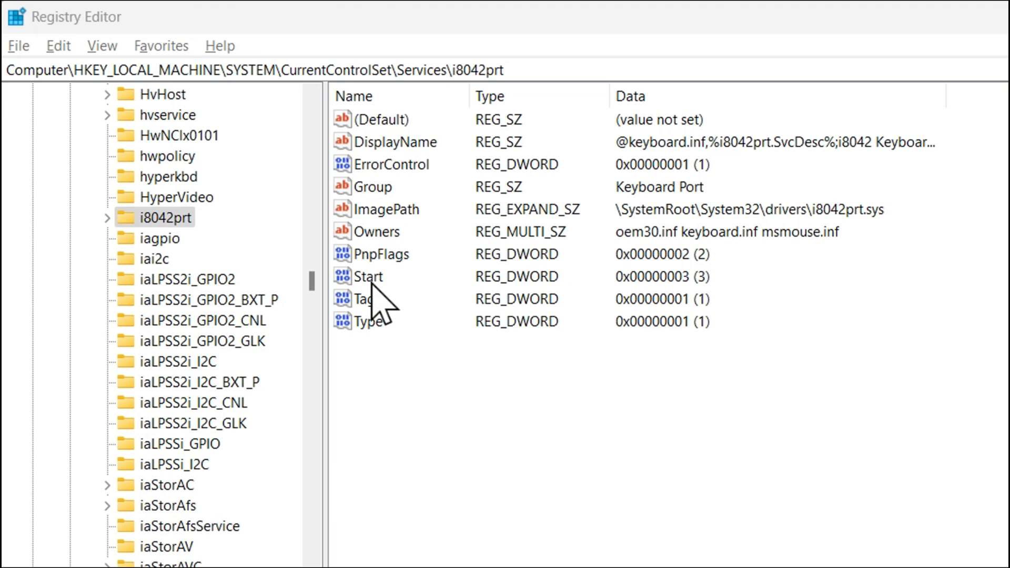
# - Modify the i8042prt Start value to 1 and close Registry Editor
pyautogui.rightClick(367, 277)
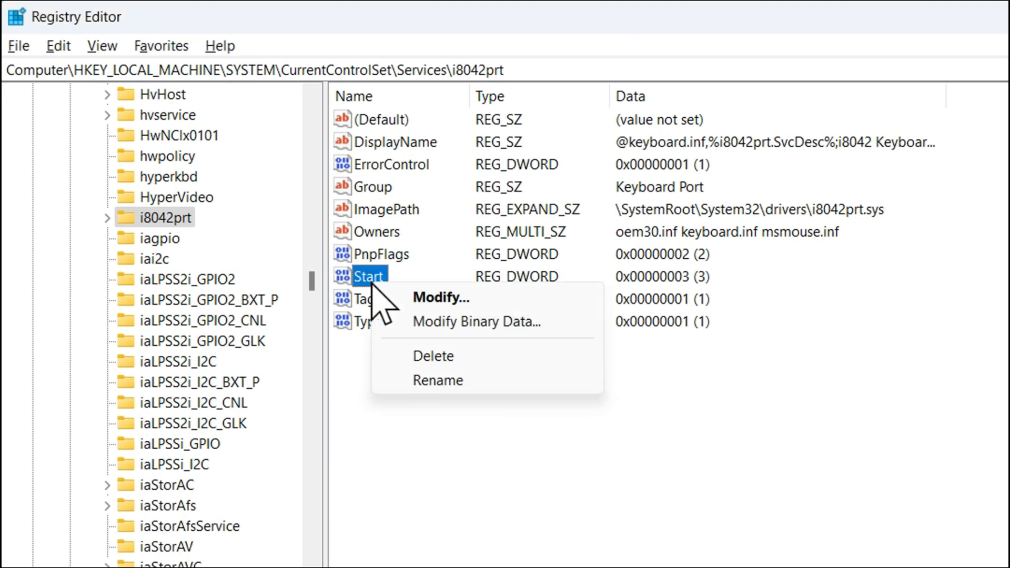
pyautogui.click(439, 297)
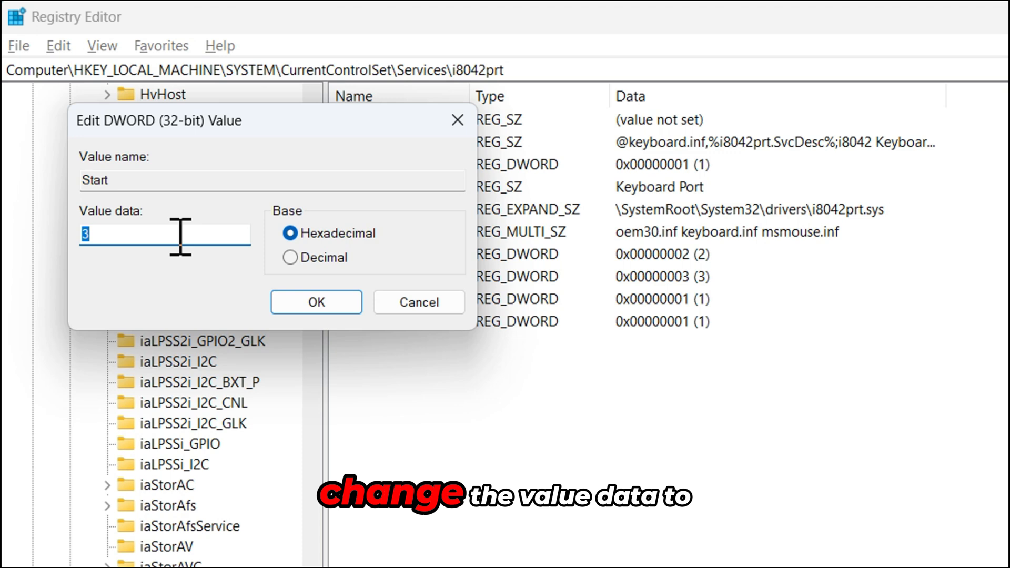
pyautogui.write('1')
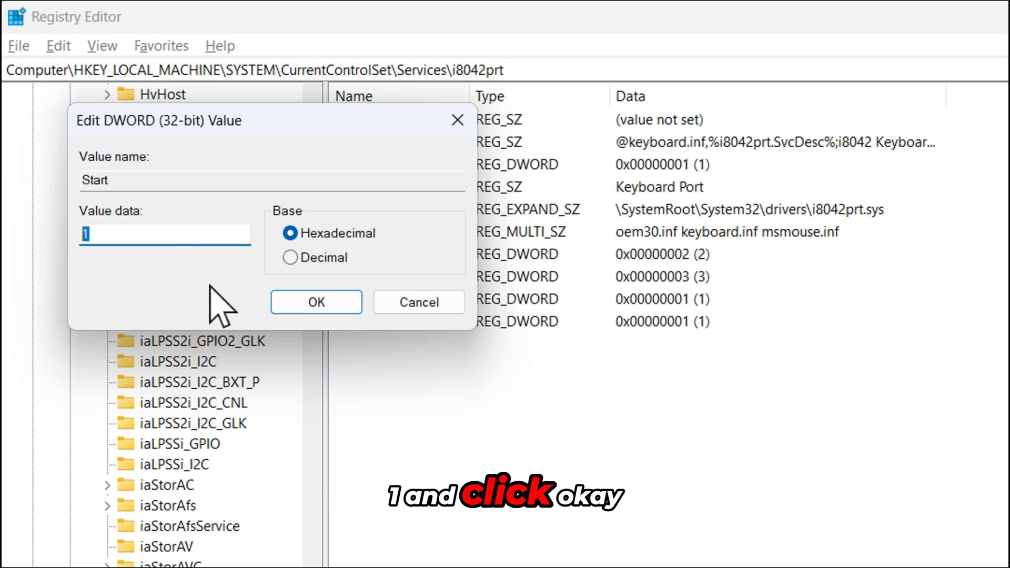
pyautogui.click(316, 302)
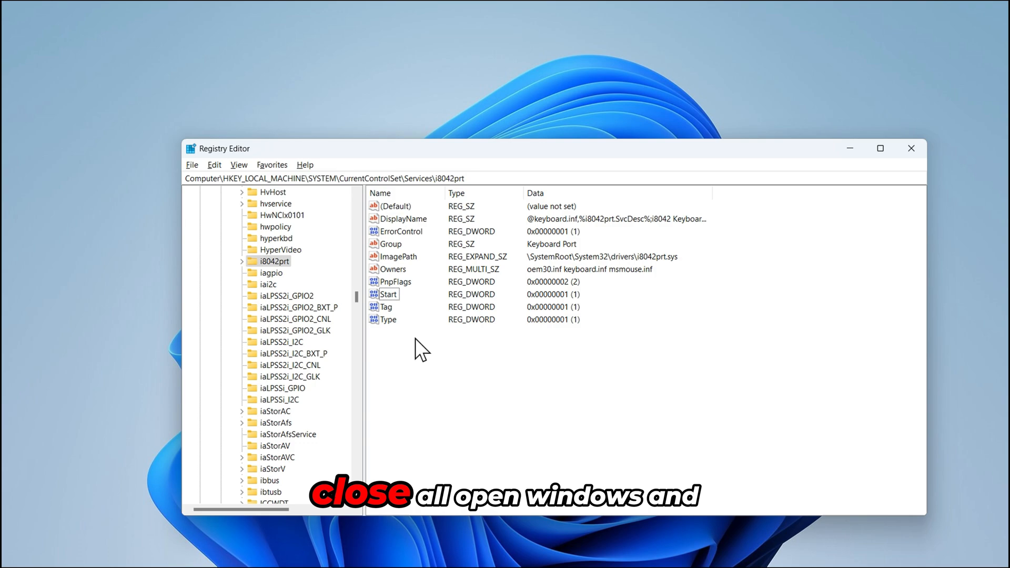
pyautogui.click(911, 148)
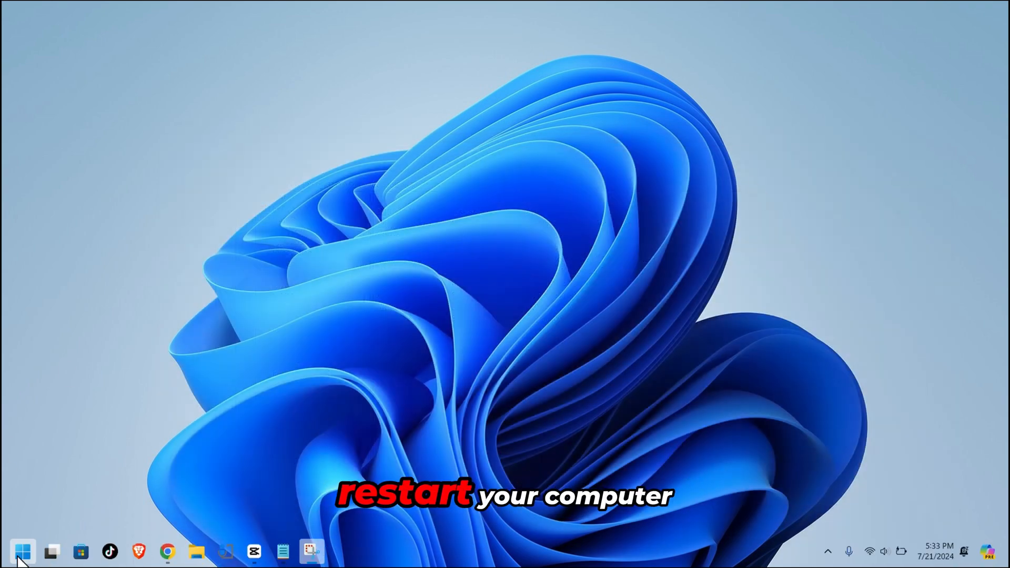
# - Launch Notepad and type "It really worked" with the physical keyboard
pyautogui.click(281, 551)
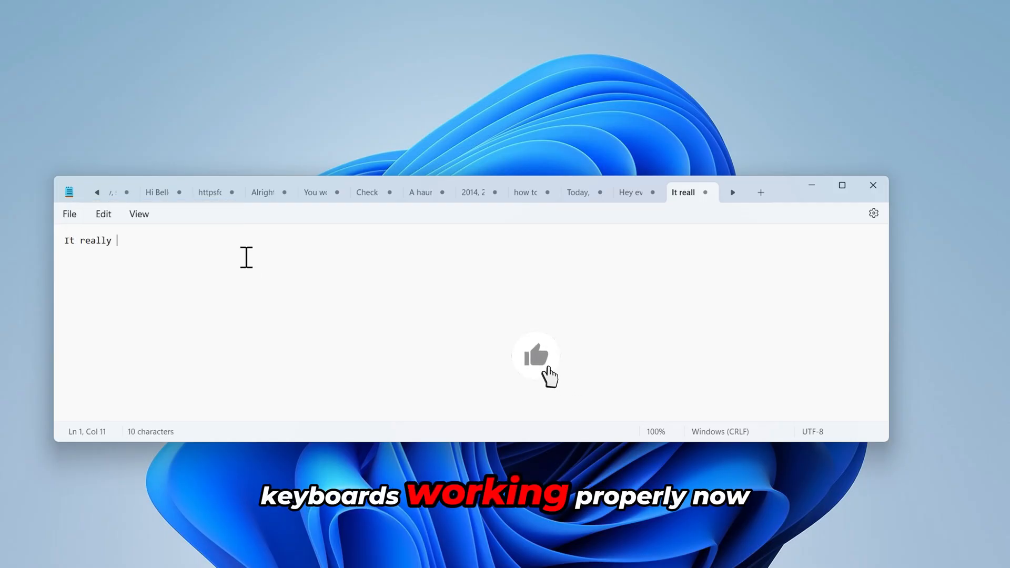
pyautogui.write('worked')
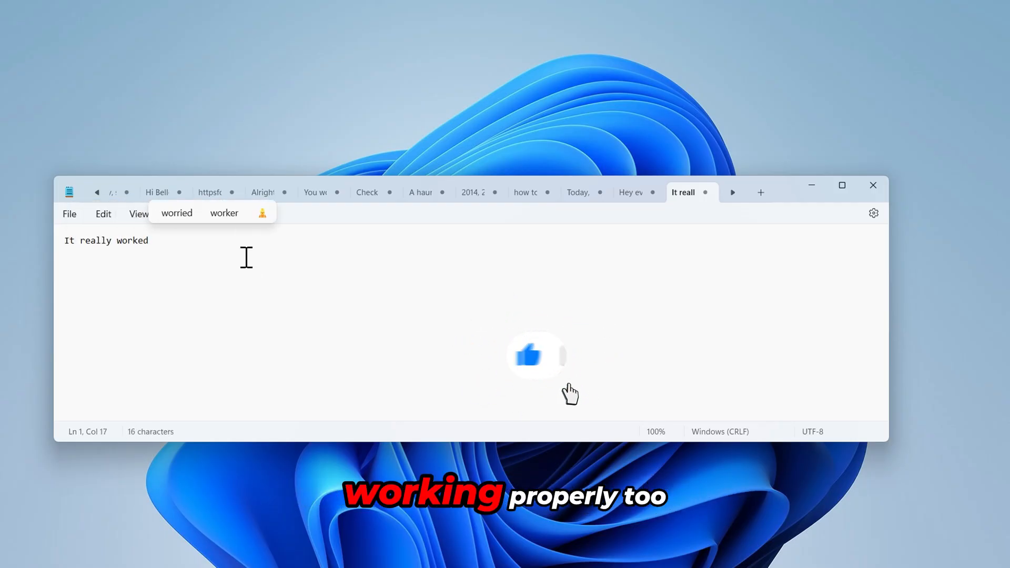